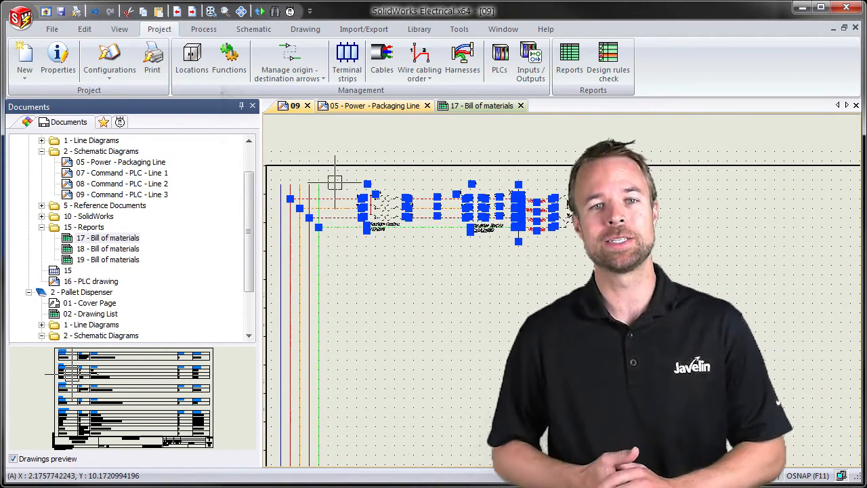
Display the '05 - Power - Packaging Line' schematic drawing
click(376, 106)
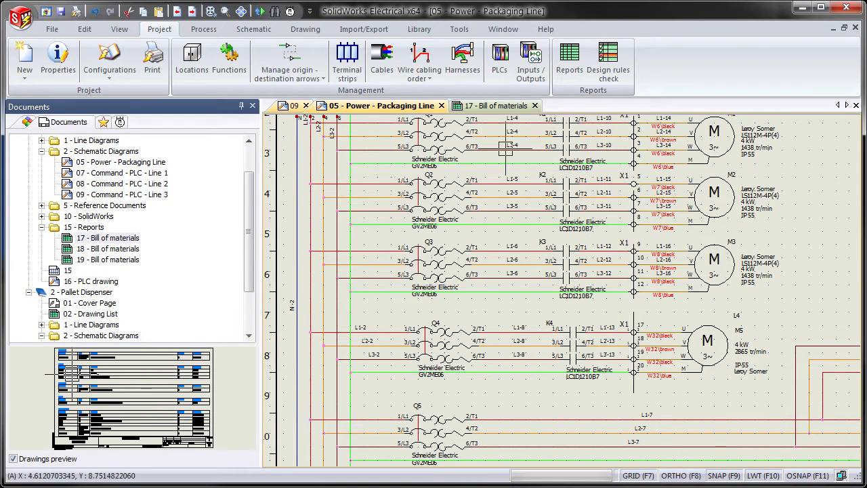
Show the '17 - Bill of materials' drawing and update it so Leroy Somer lists motor M5
click(494, 106)
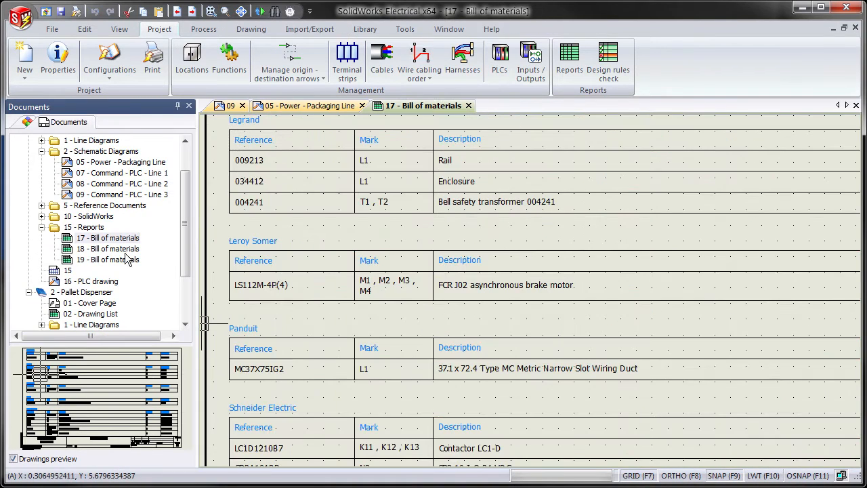
right_click(109, 237)
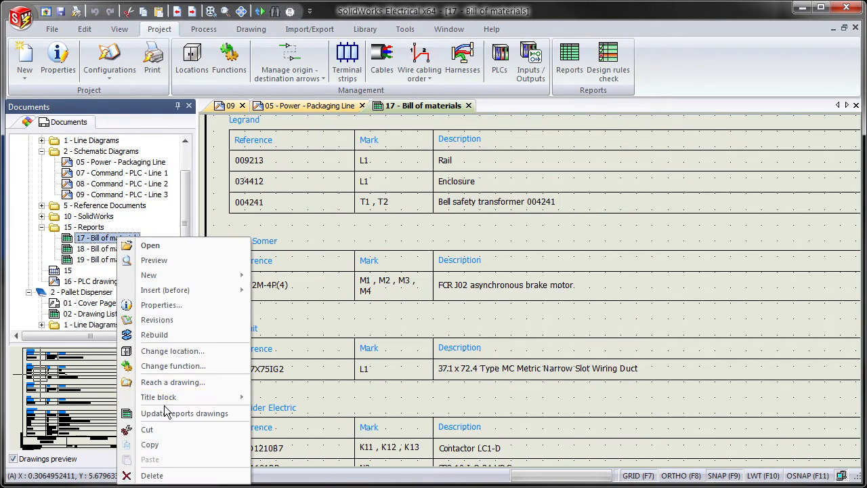
key(Escape)
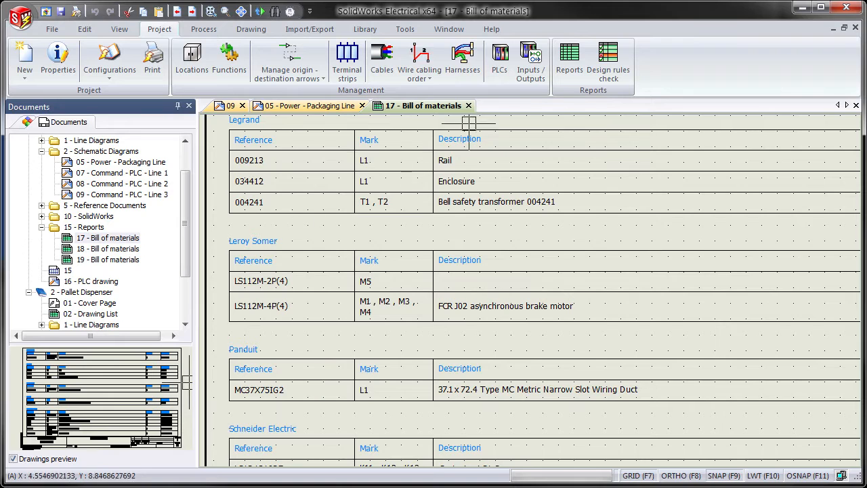
In the Report manager, preview 'Bill Of Materials grouped by manufacturer' after the wires-by-line-style list
click(568, 57)
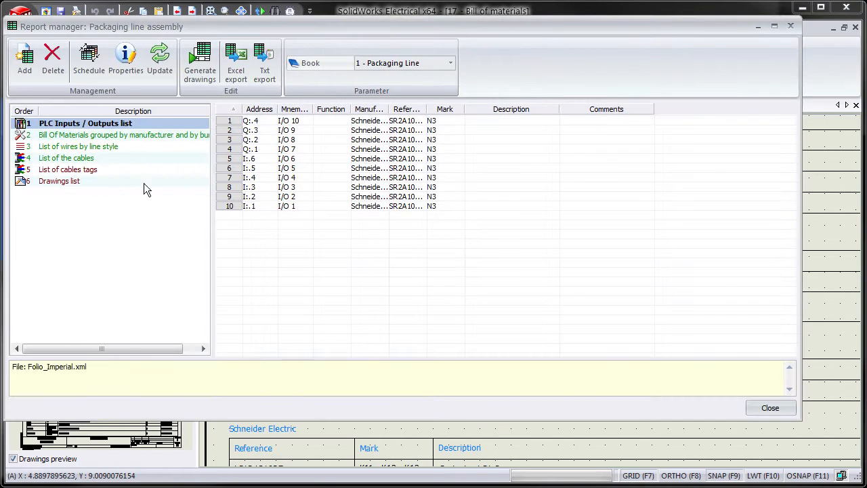
click(78, 146)
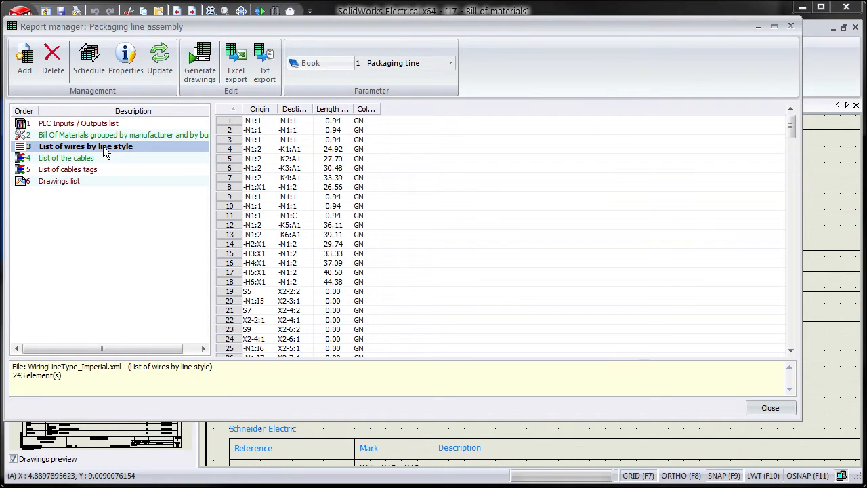
mouse_move(116, 157)
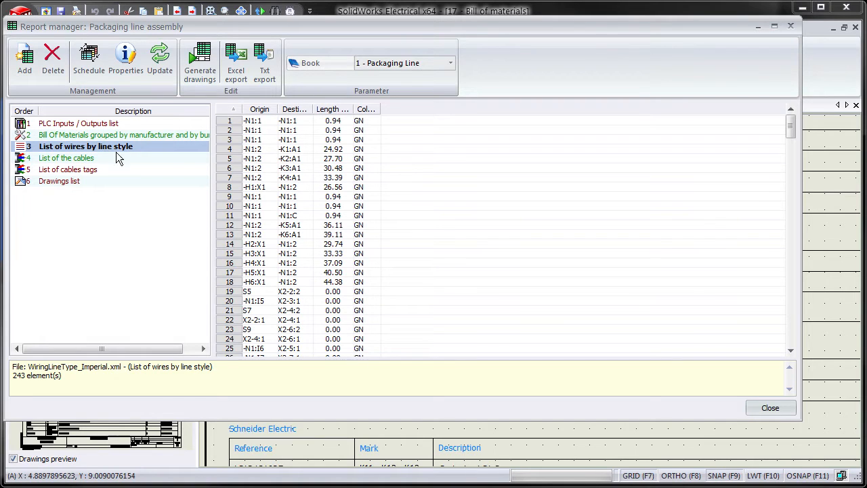
click(236, 57)
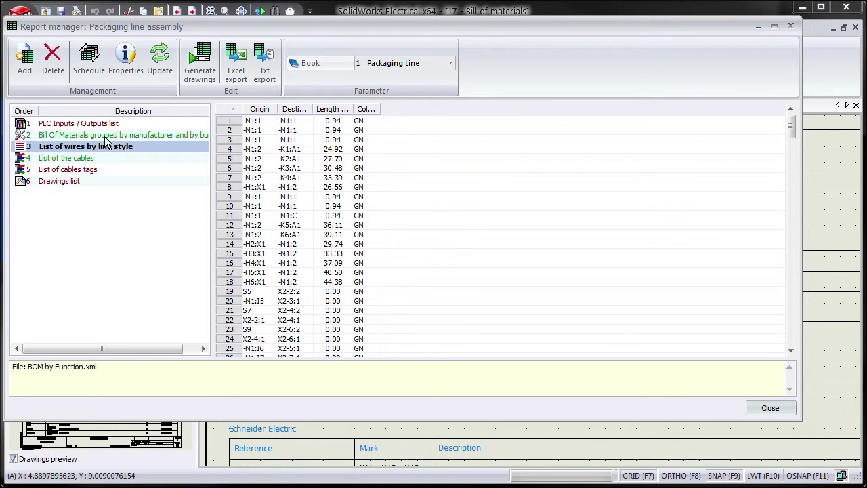
click(123, 136)
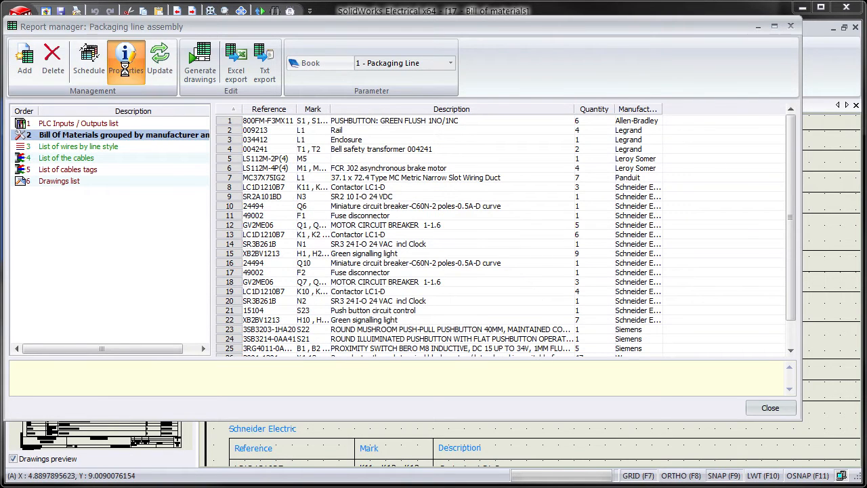
Edit the selected report's template via Properties and show its Columns settings
click(126, 60)
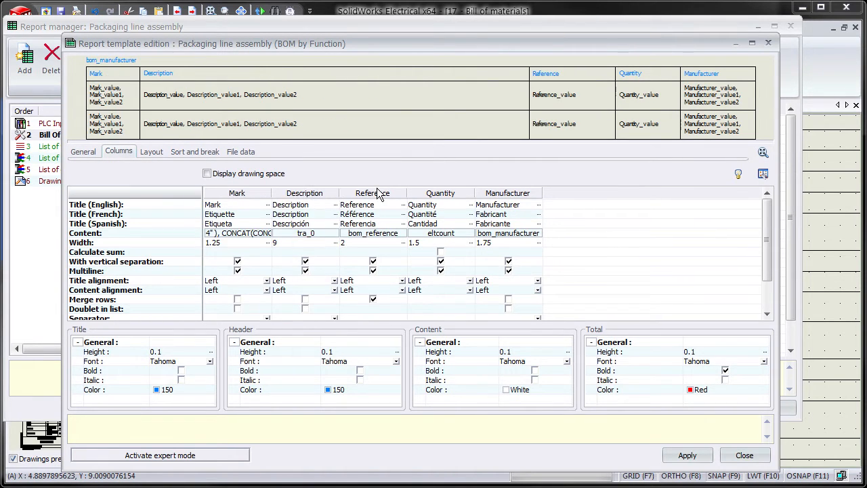
mouse_move(214, 114)
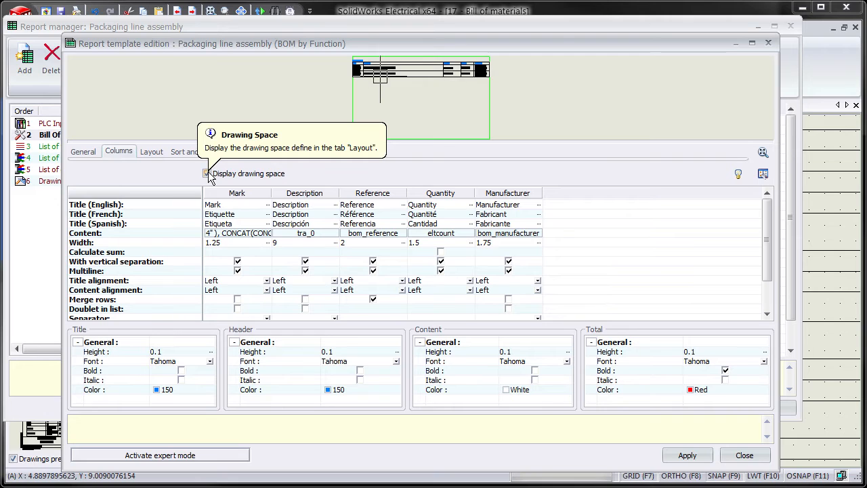
click(206, 173)
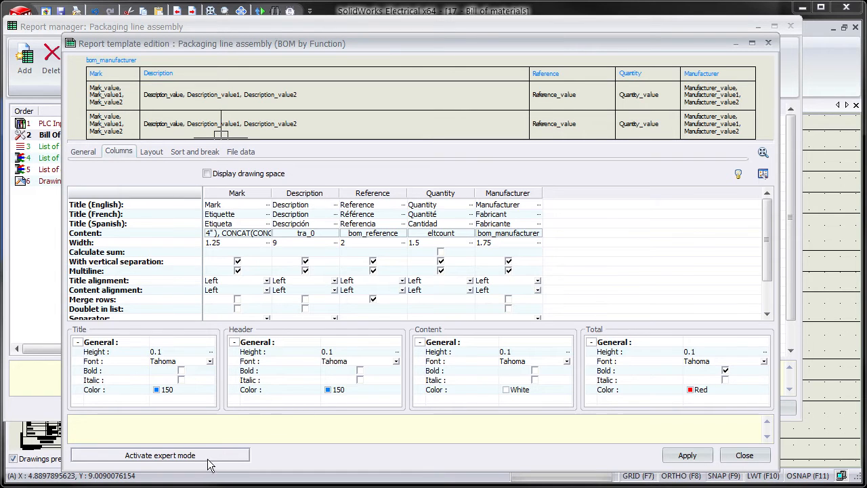
Activate expert mode (confirming Yes) and review the template's SQL query
click(160, 455)
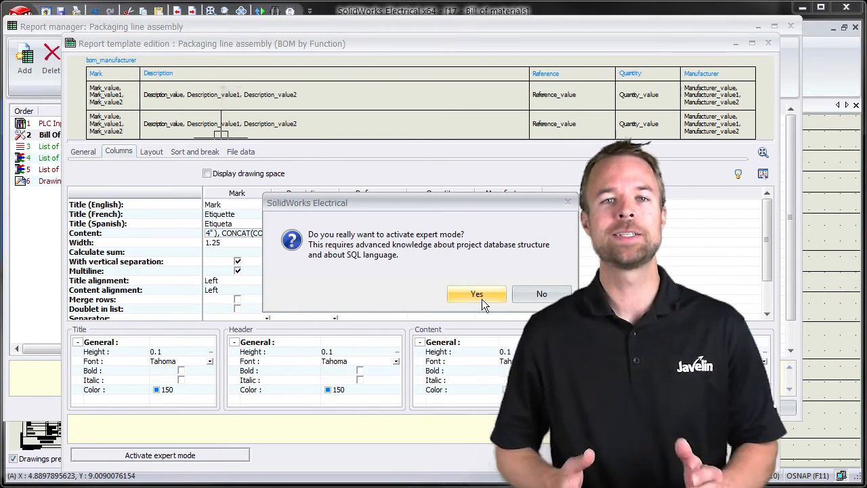
click(476, 293)
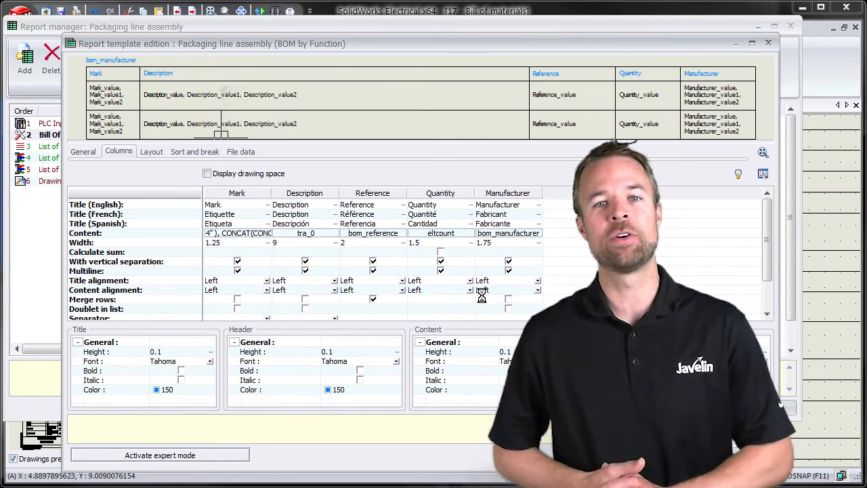
click(160, 455)
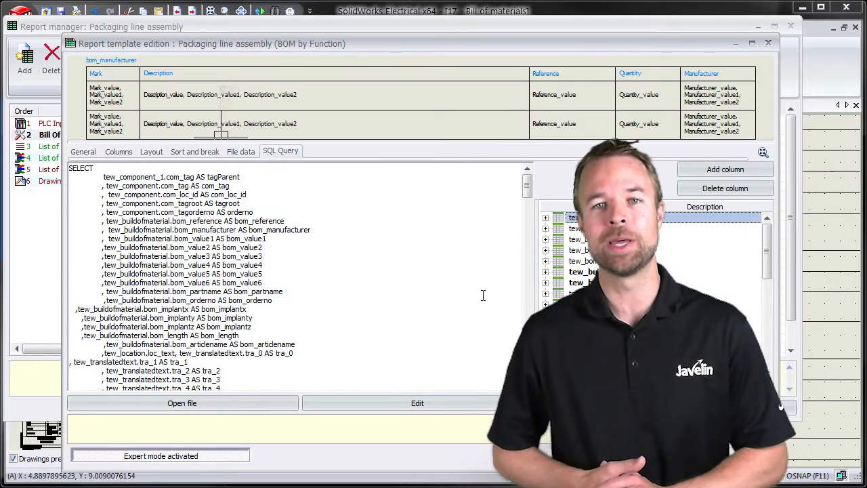
mouse_move(531, 236)
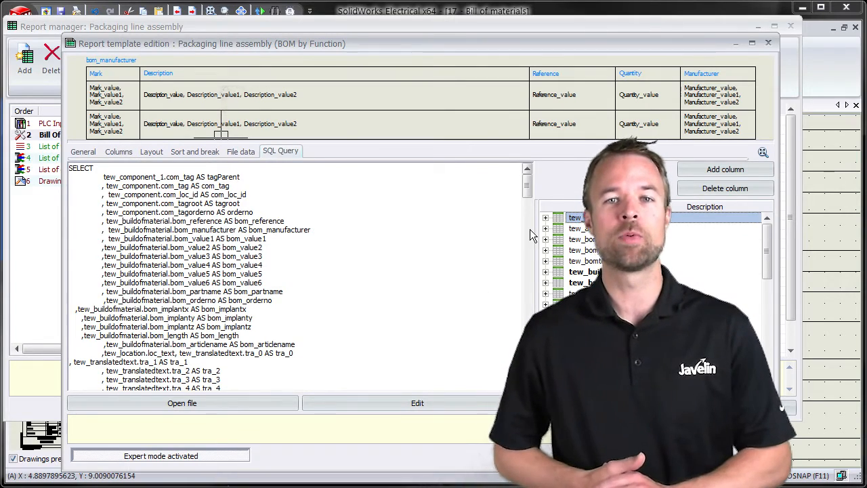
scroll(down, 3)
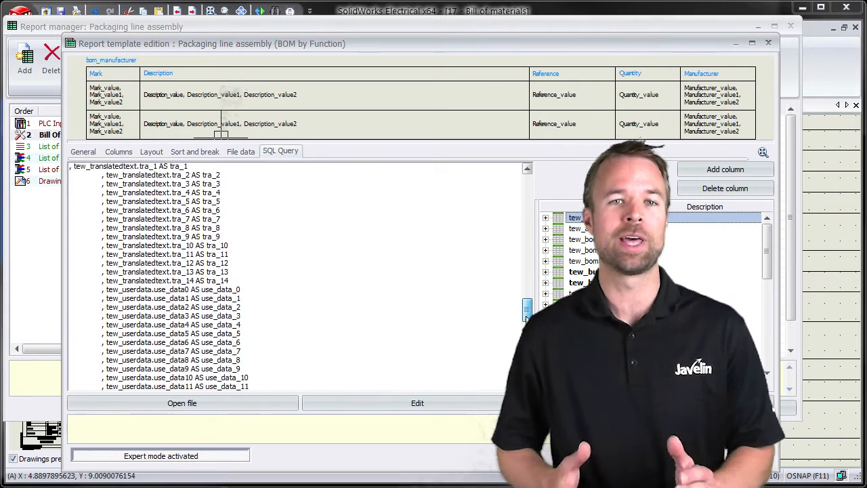
scroll(down, 3)
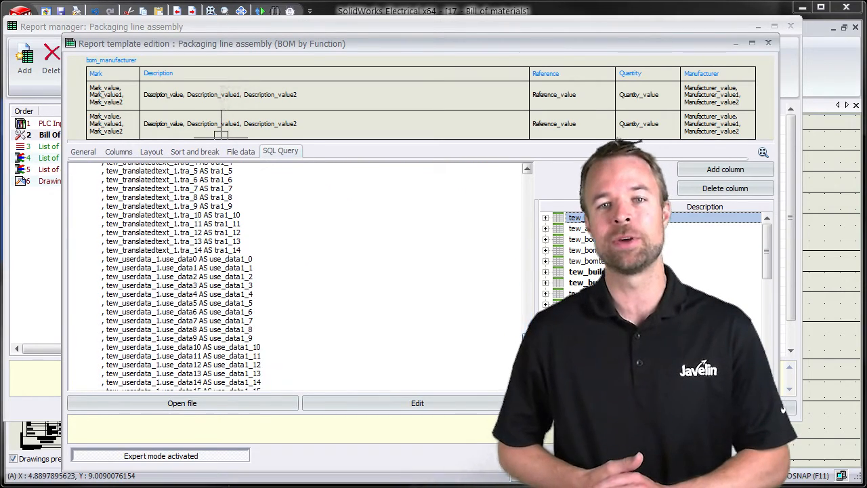